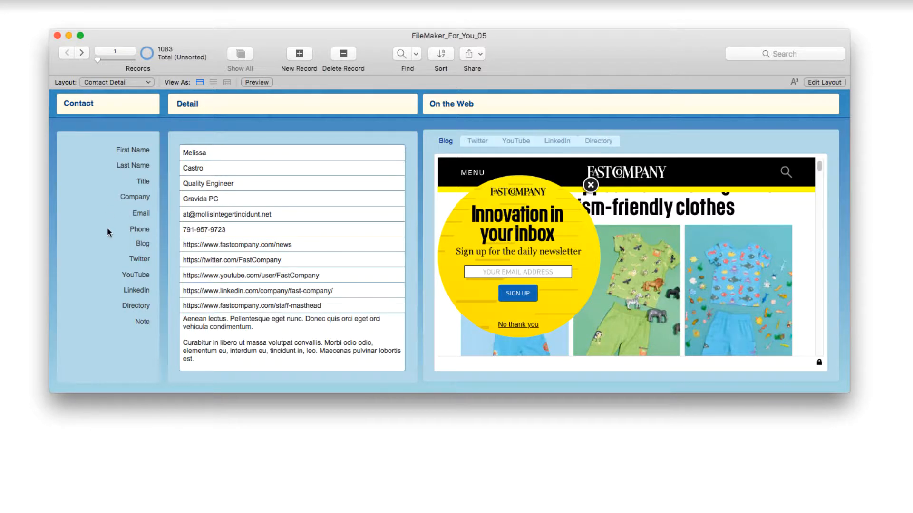
mouse_move(91, 197)
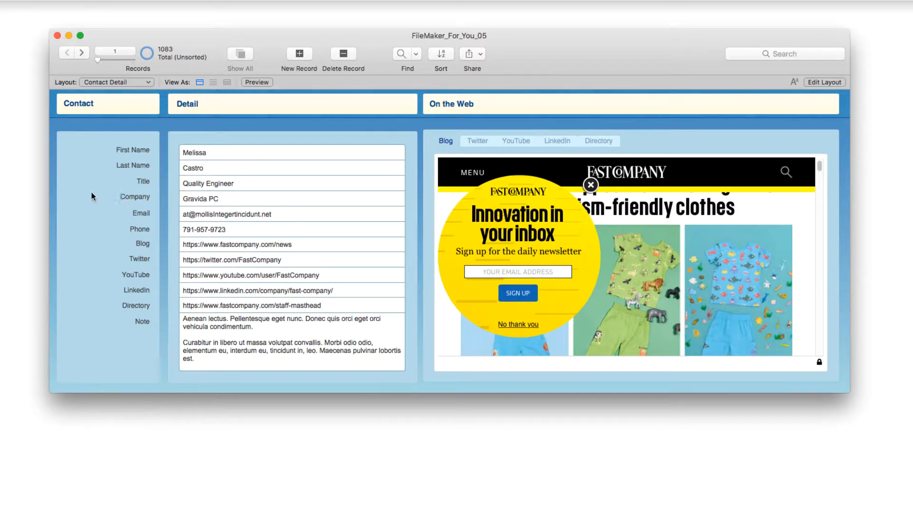
mouse_move(88, 205)
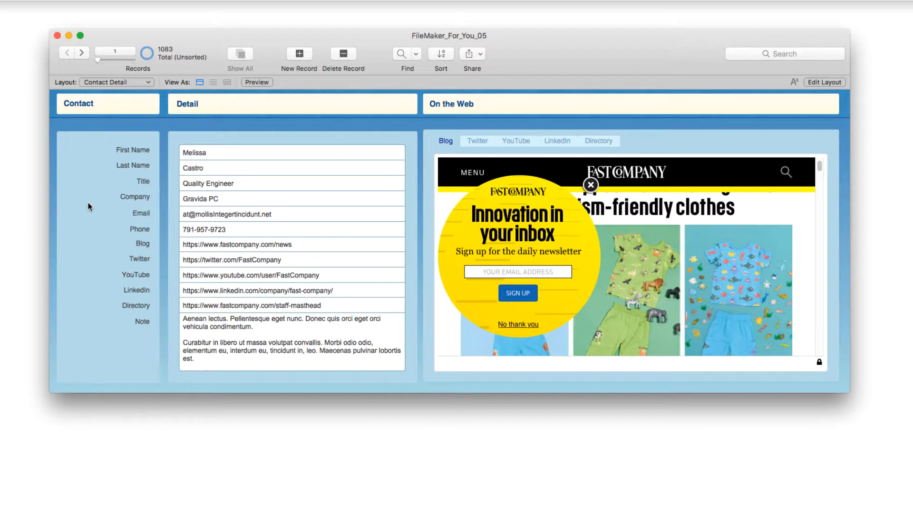
mouse_move(101, 261)
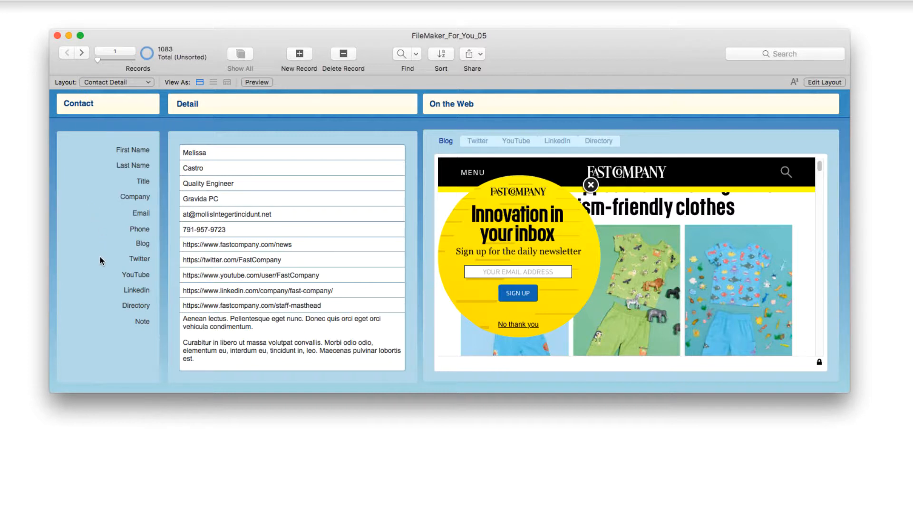
mouse_move(106, 242)
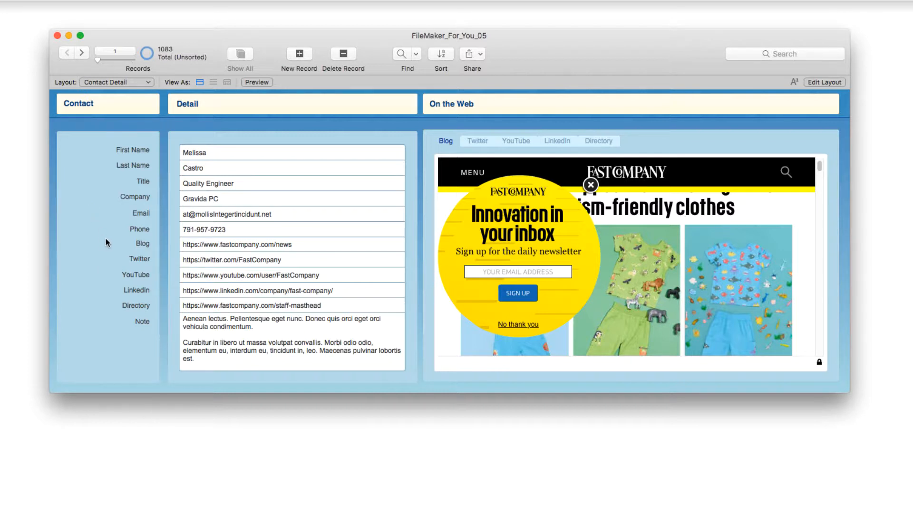
mouse_move(383, 216)
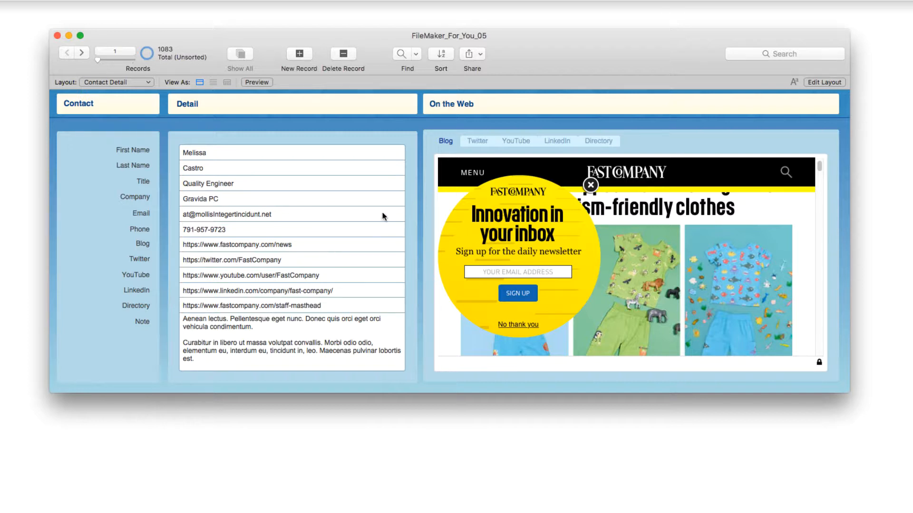
mouse_move(423, 275)
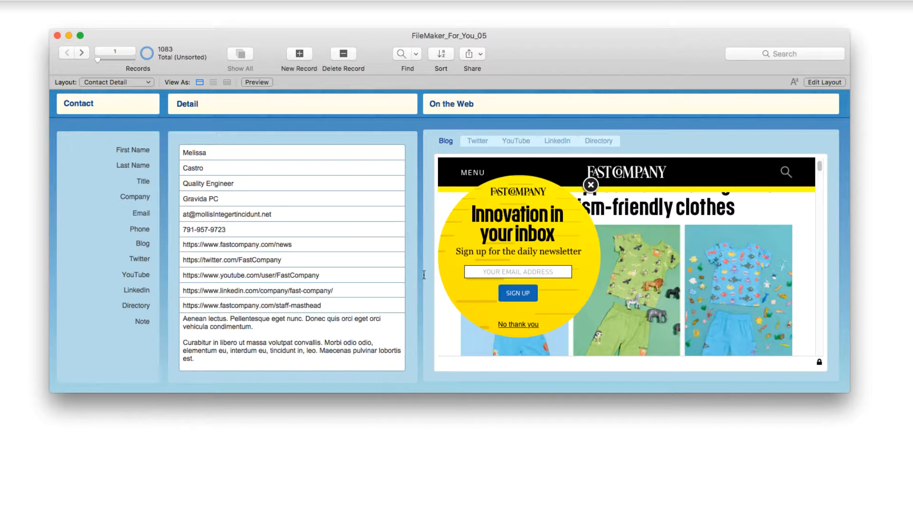
- Edit the Blog address to end in /blog instead of /news and commit the change
click(291, 244)
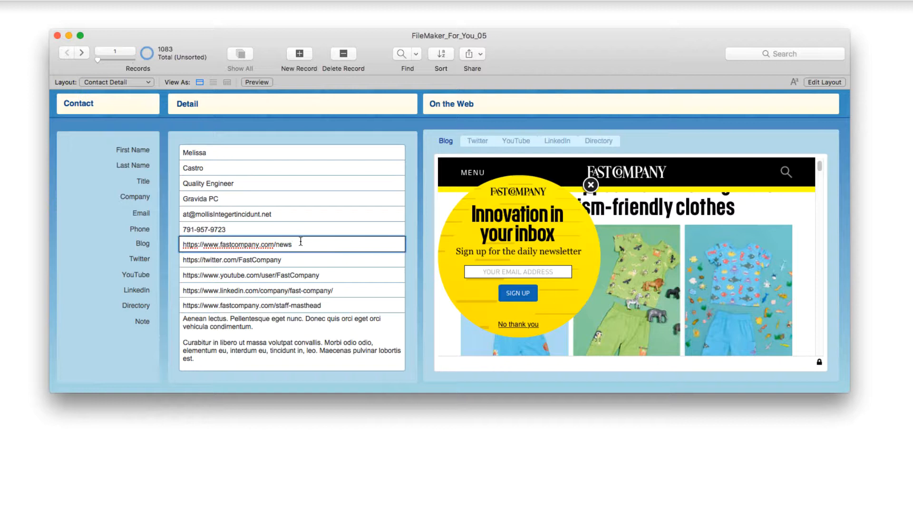
key(Backspace)
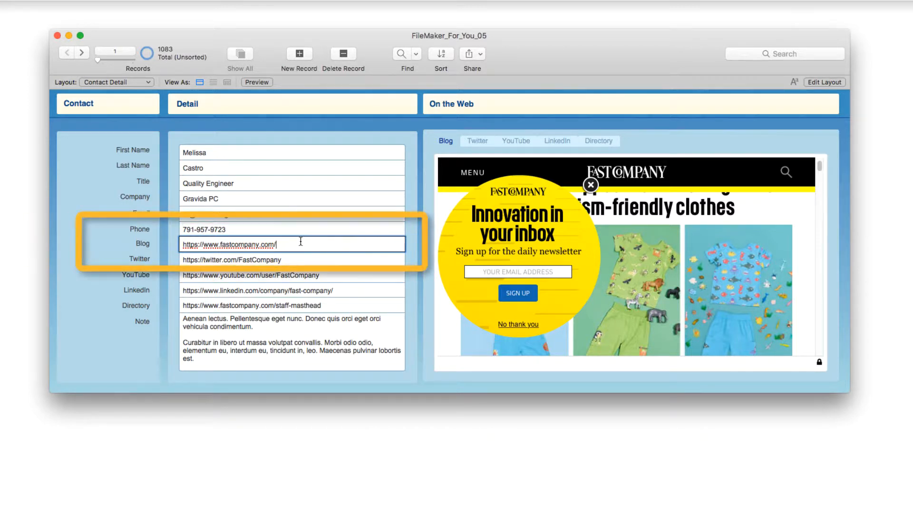
text(blog)
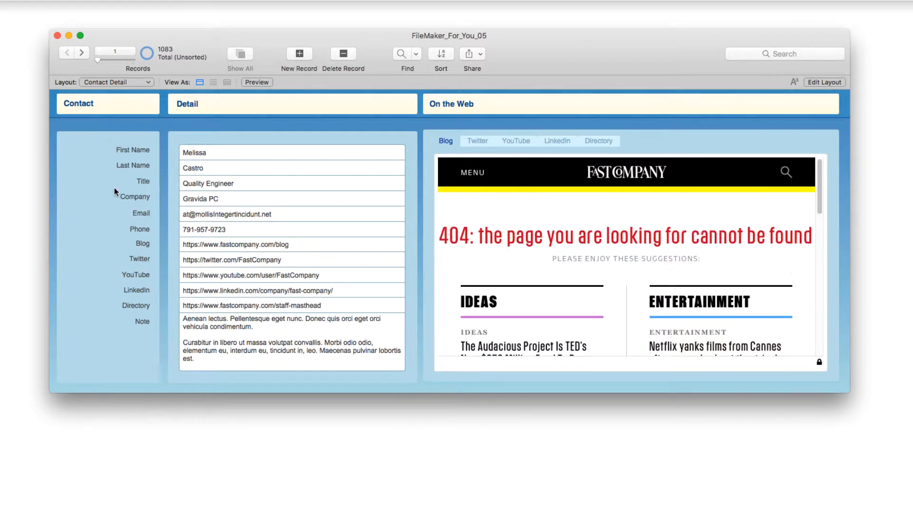
mouse_move(291, 251)
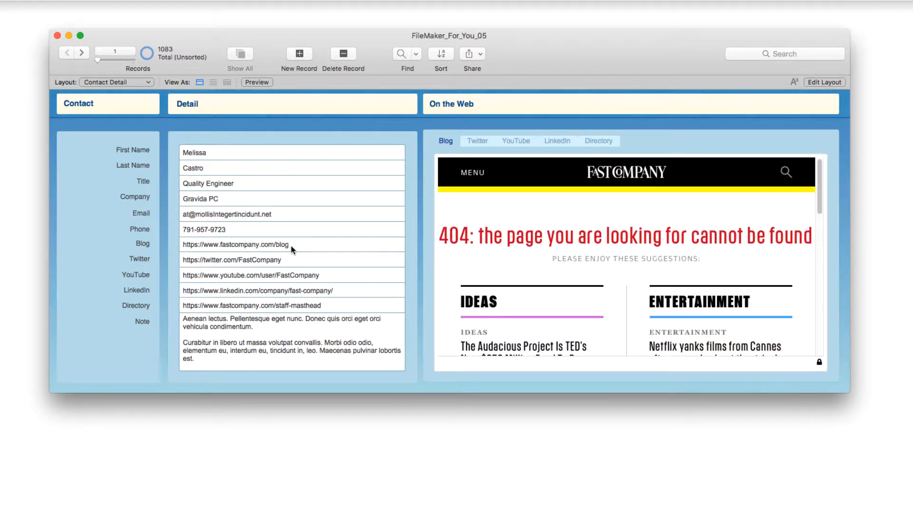
mouse_move(337, 262)
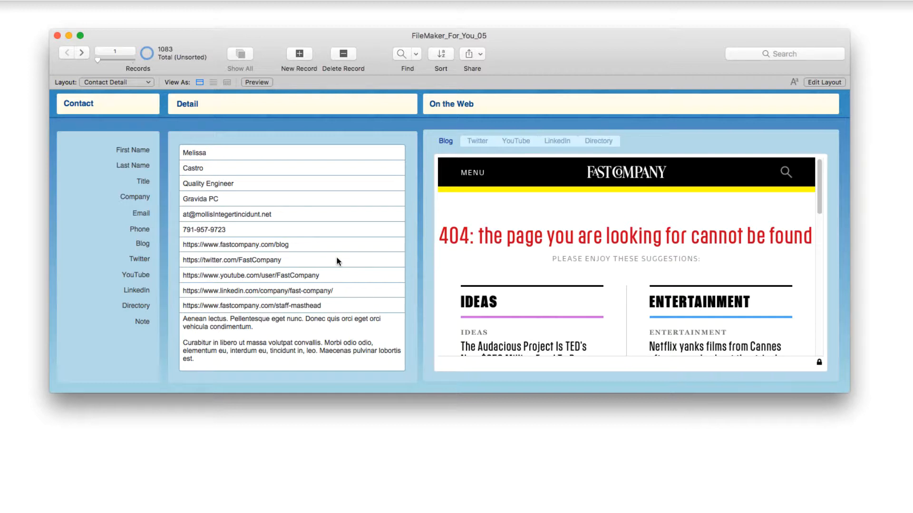
click(262, 244)
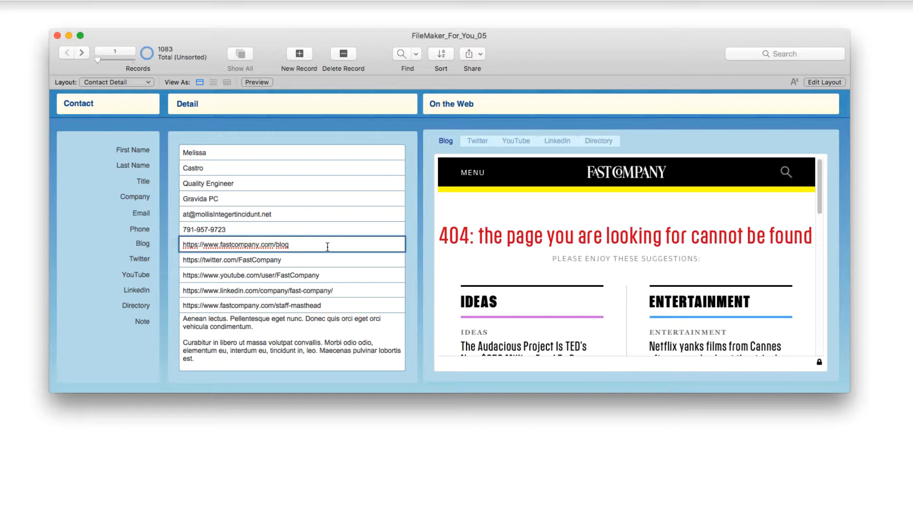
click(86, 254)
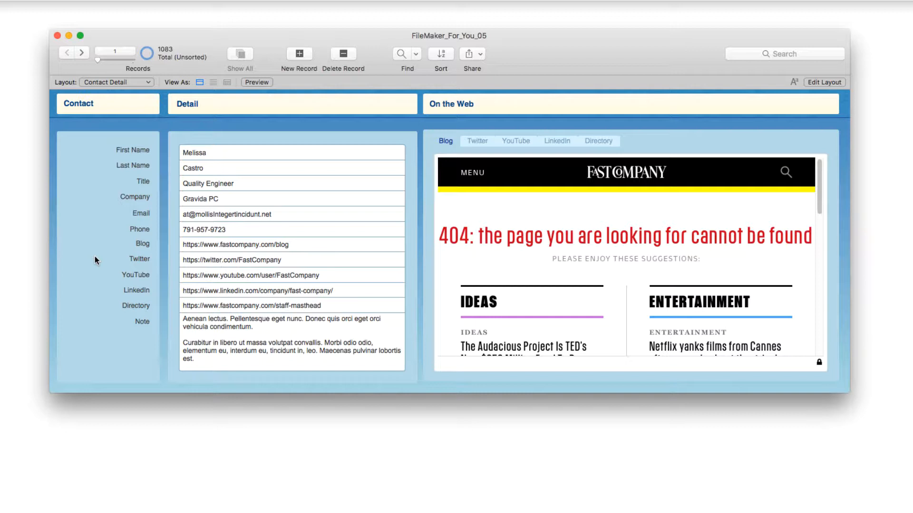
mouse_move(113, 242)
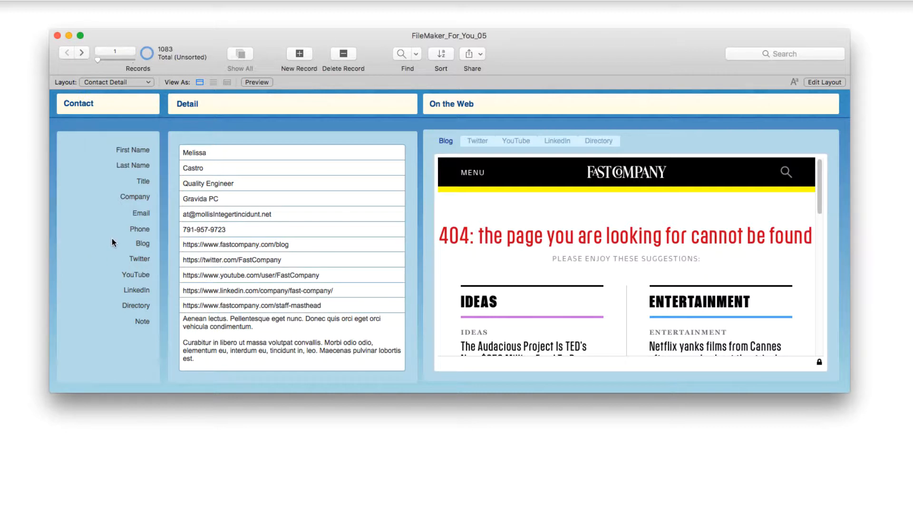
mouse_move(119, 176)
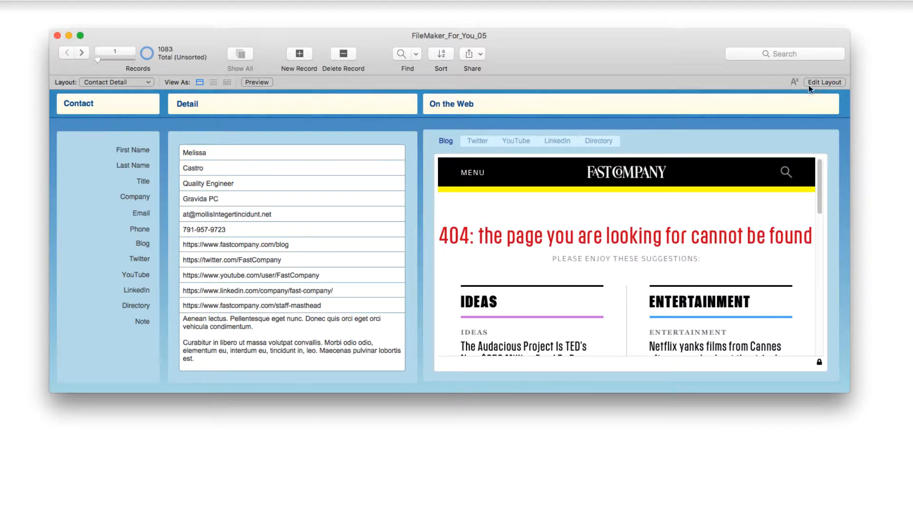
- In Layout mode, uncheck 'Save record changes automatically' in Layout Setup and confirm
click(824, 81)
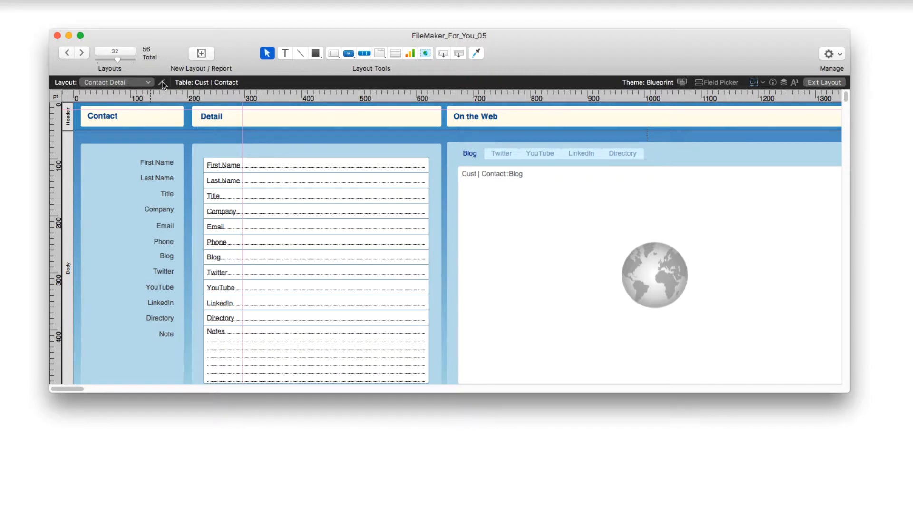
mouse_move(163, 82)
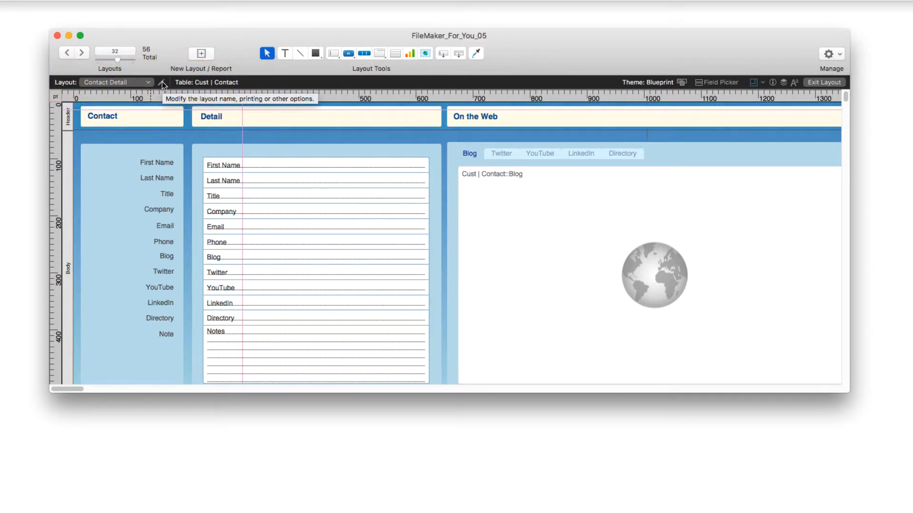
click(163, 82)
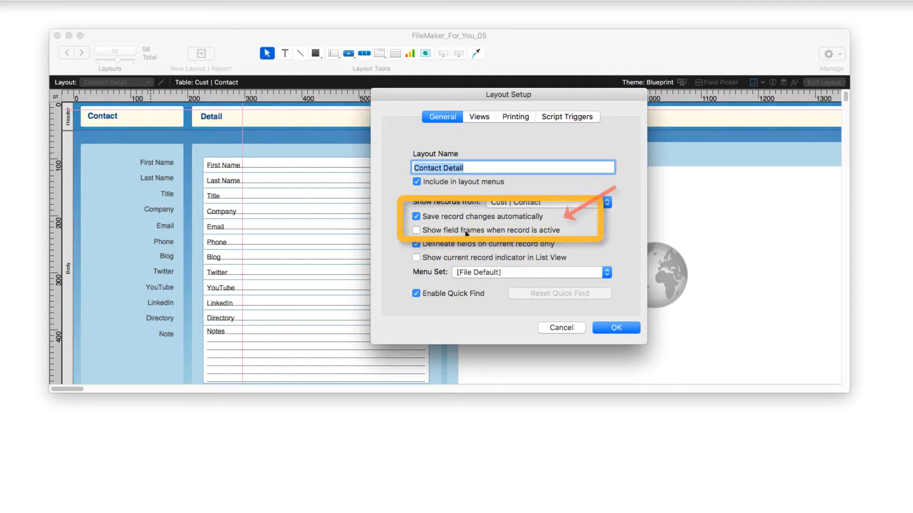
click(416, 217)
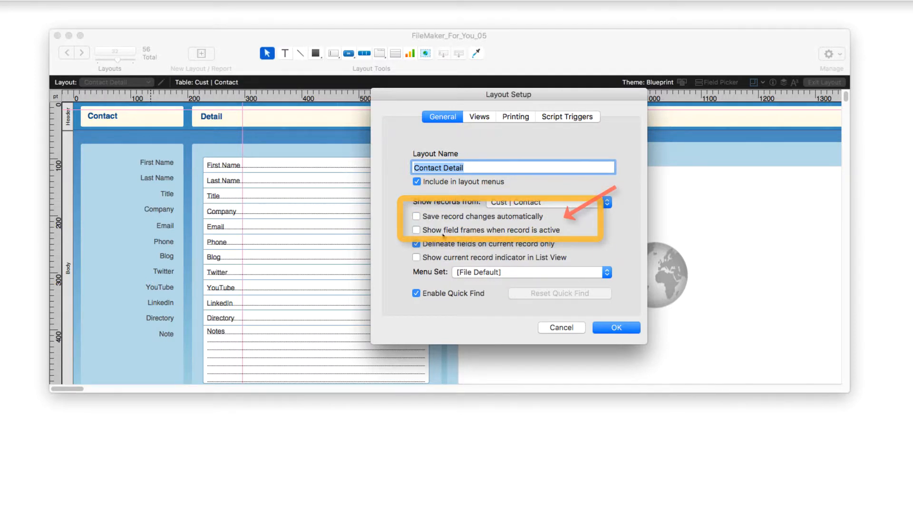
click(615, 328)
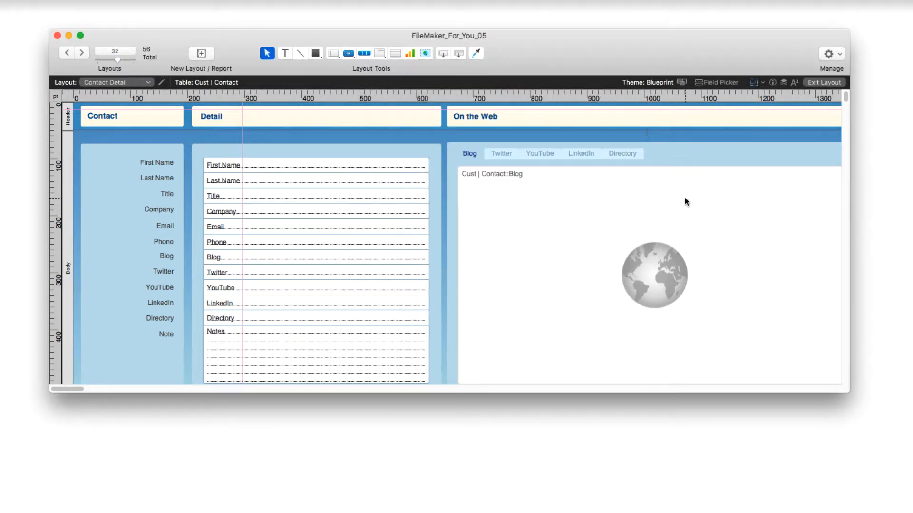
- Back in Browse mode, change the Blog address to end in /news and save it
click(823, 81)
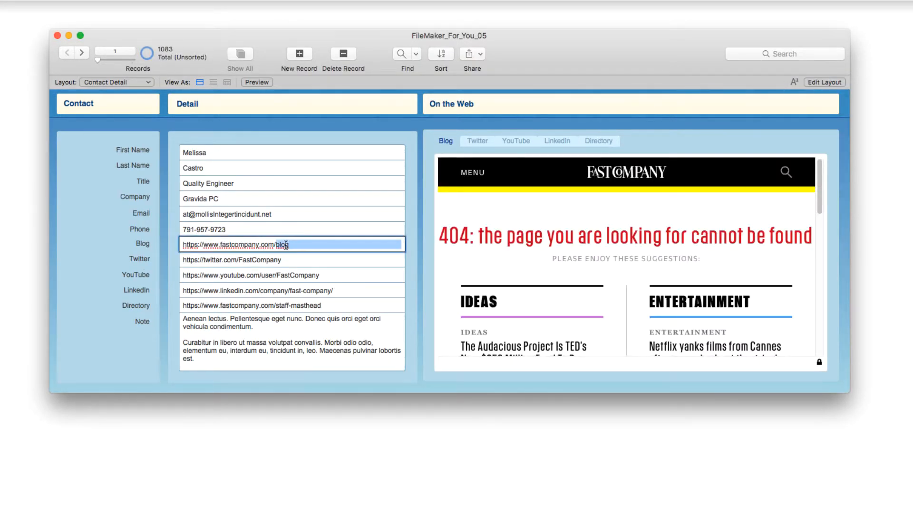
text(news)
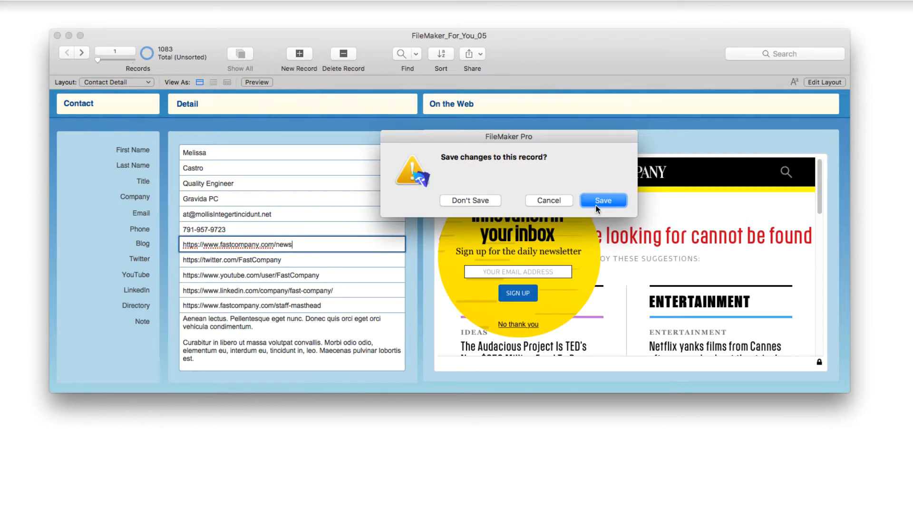
click(602, 200)
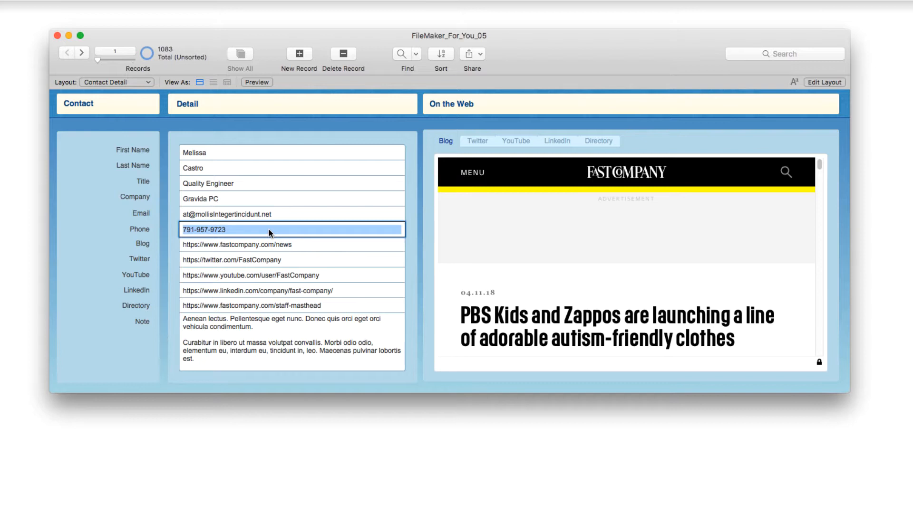
text(e)
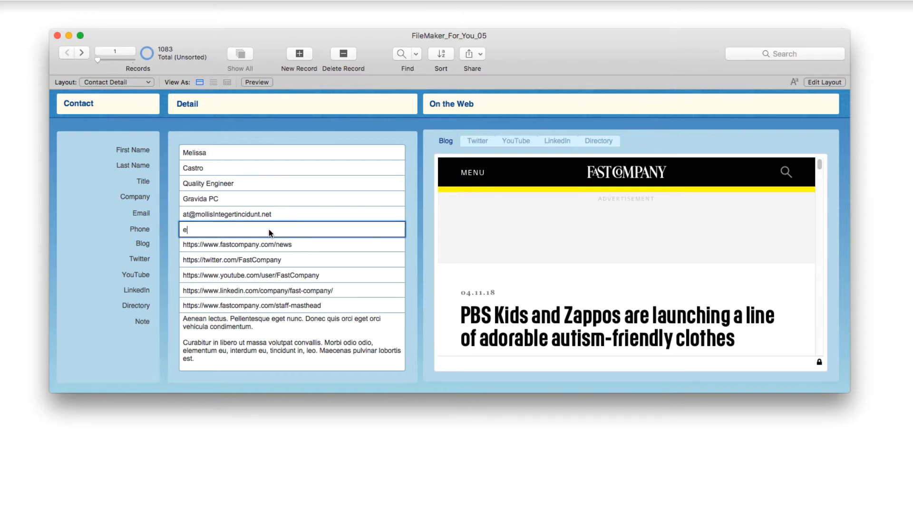
text(9uf9ewu)
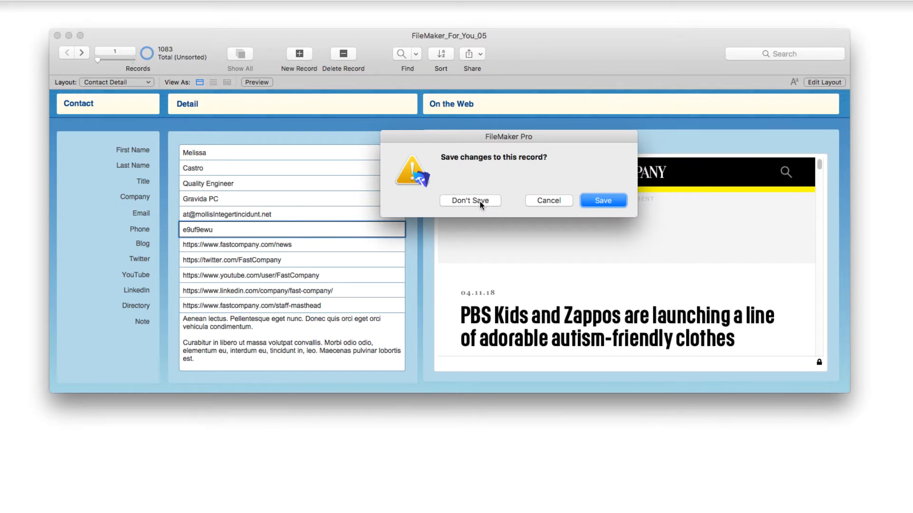
mouse_move(481, 208)
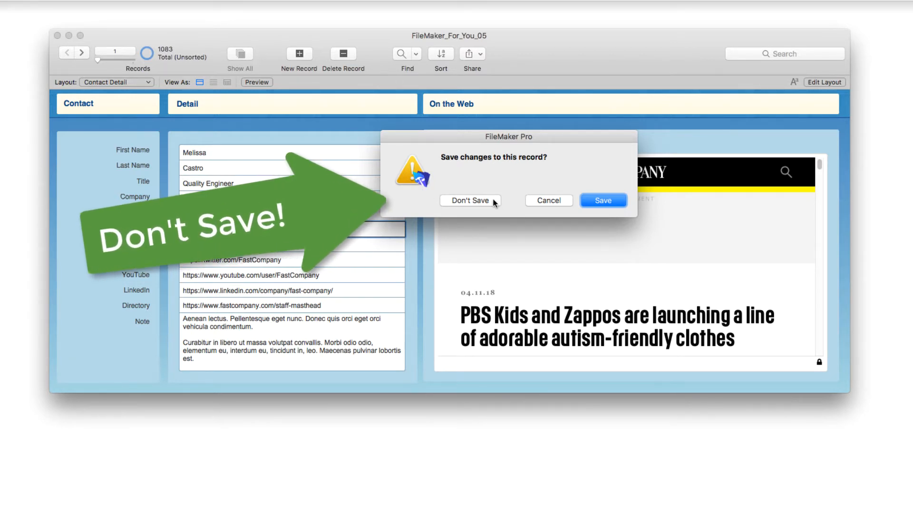
click(470, 200)
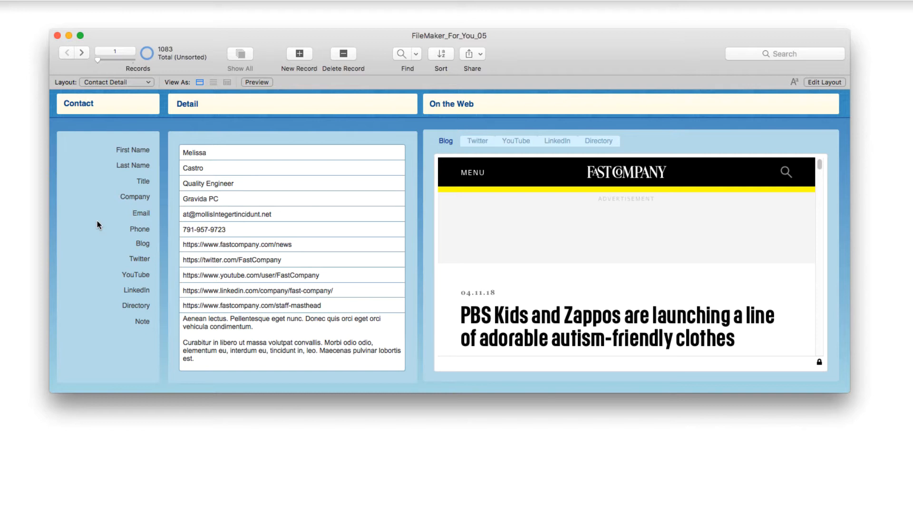
mouse_move(160, 247)
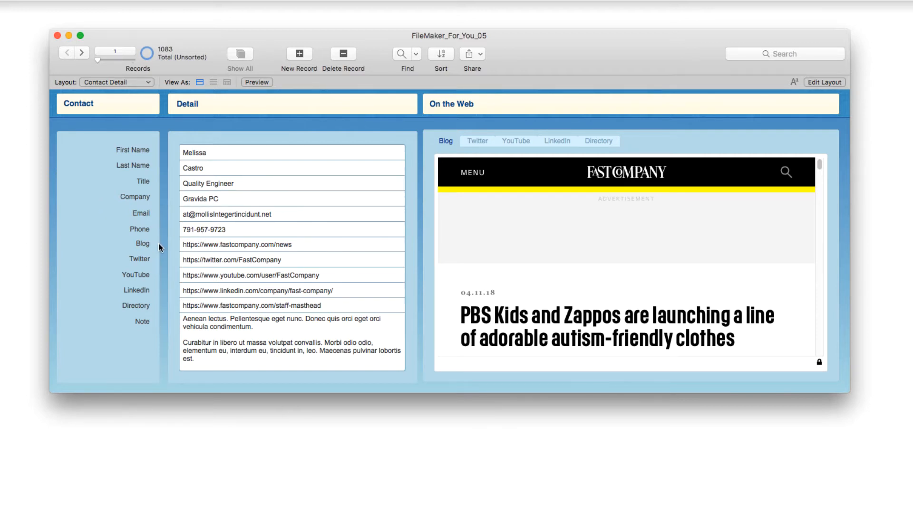